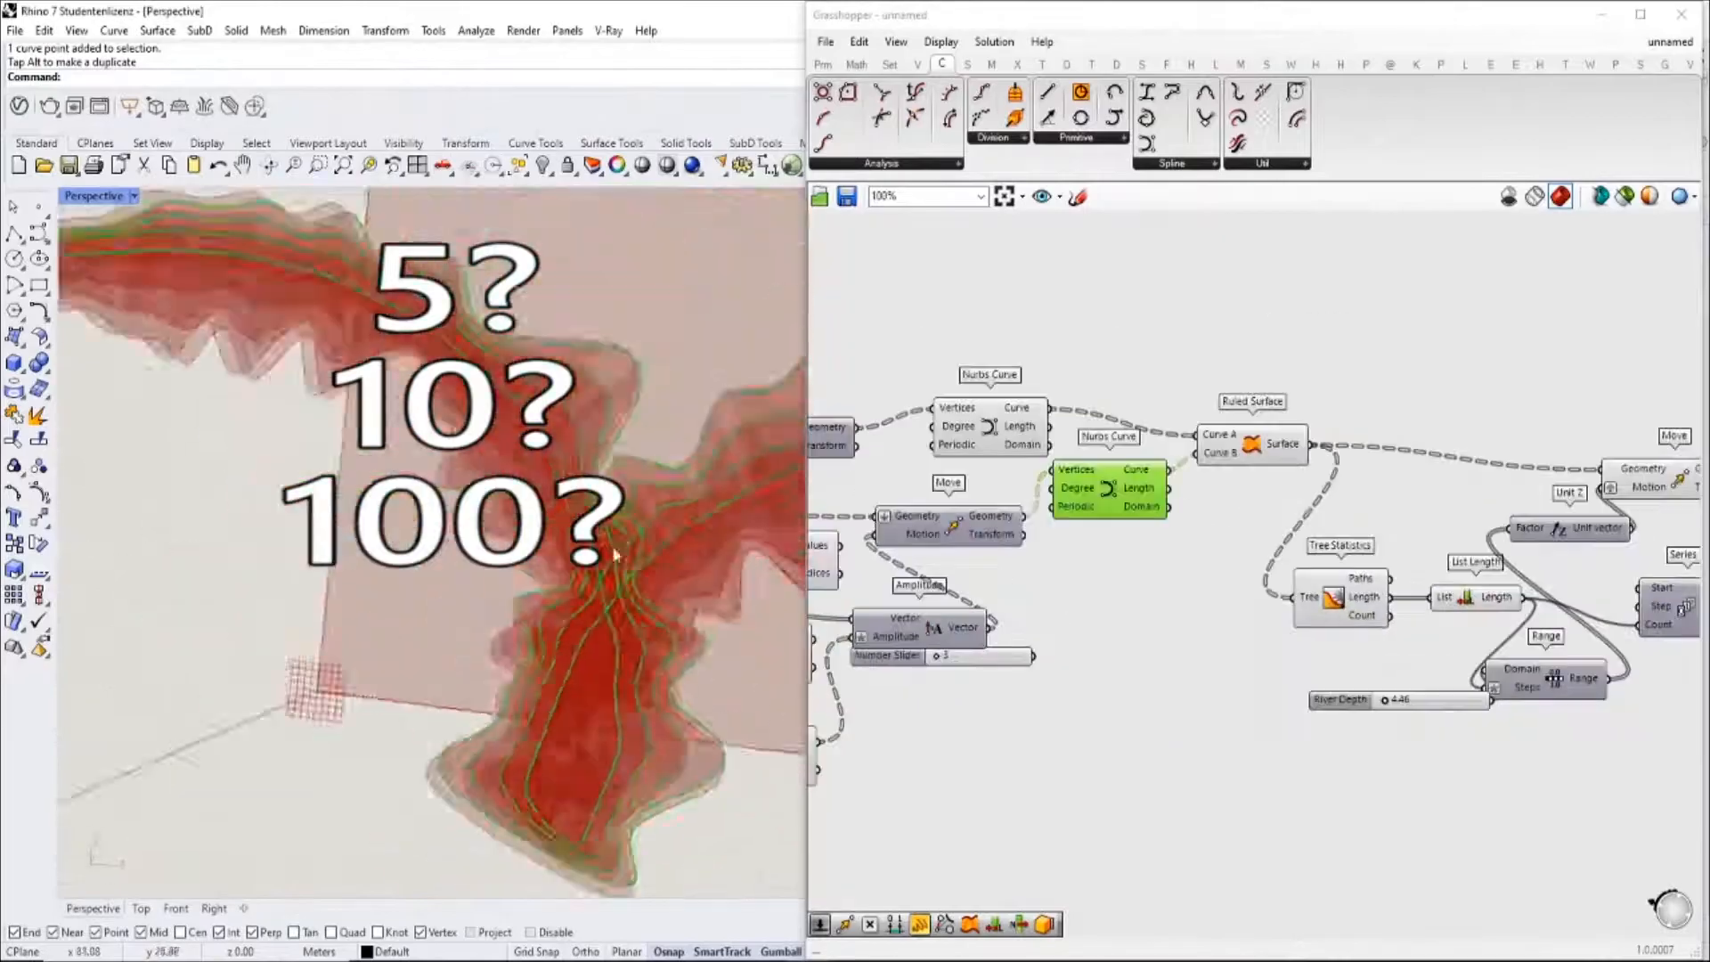
Step: Search Grasshopper's component search box for 'match'
{"action": "type", "text": "match"}
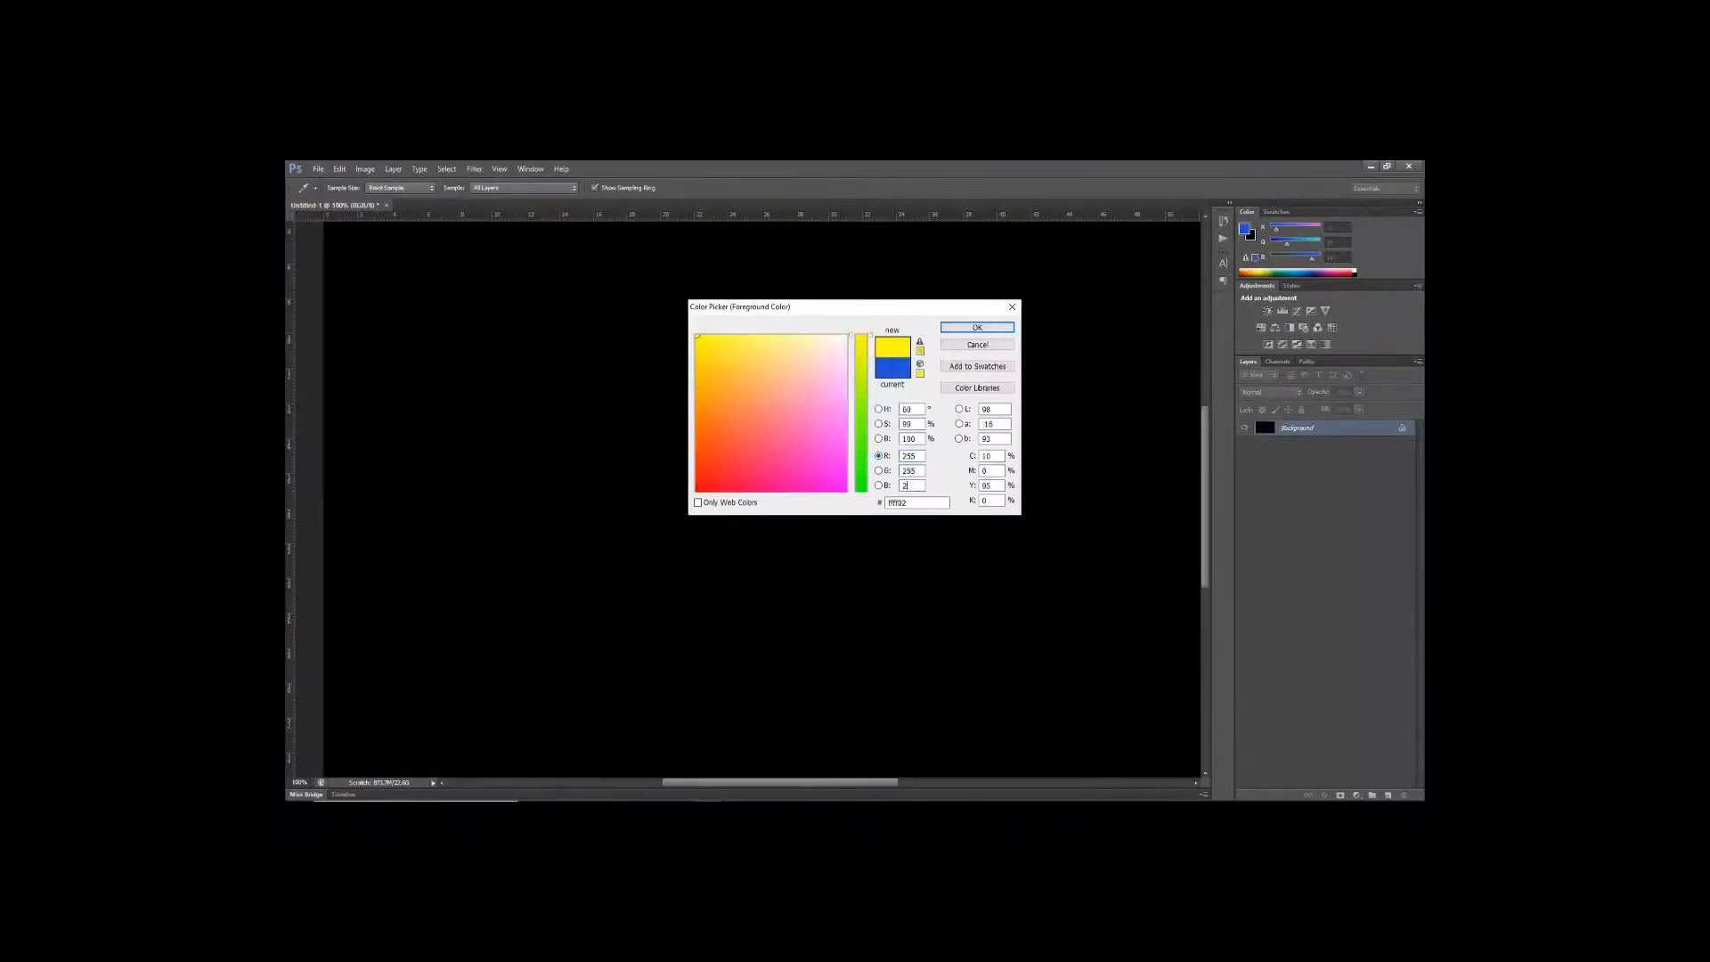
Step: Pick bright yellow as the Photoshop foreground colour
{"action": "left_click", "coordinate": [977, 327]}
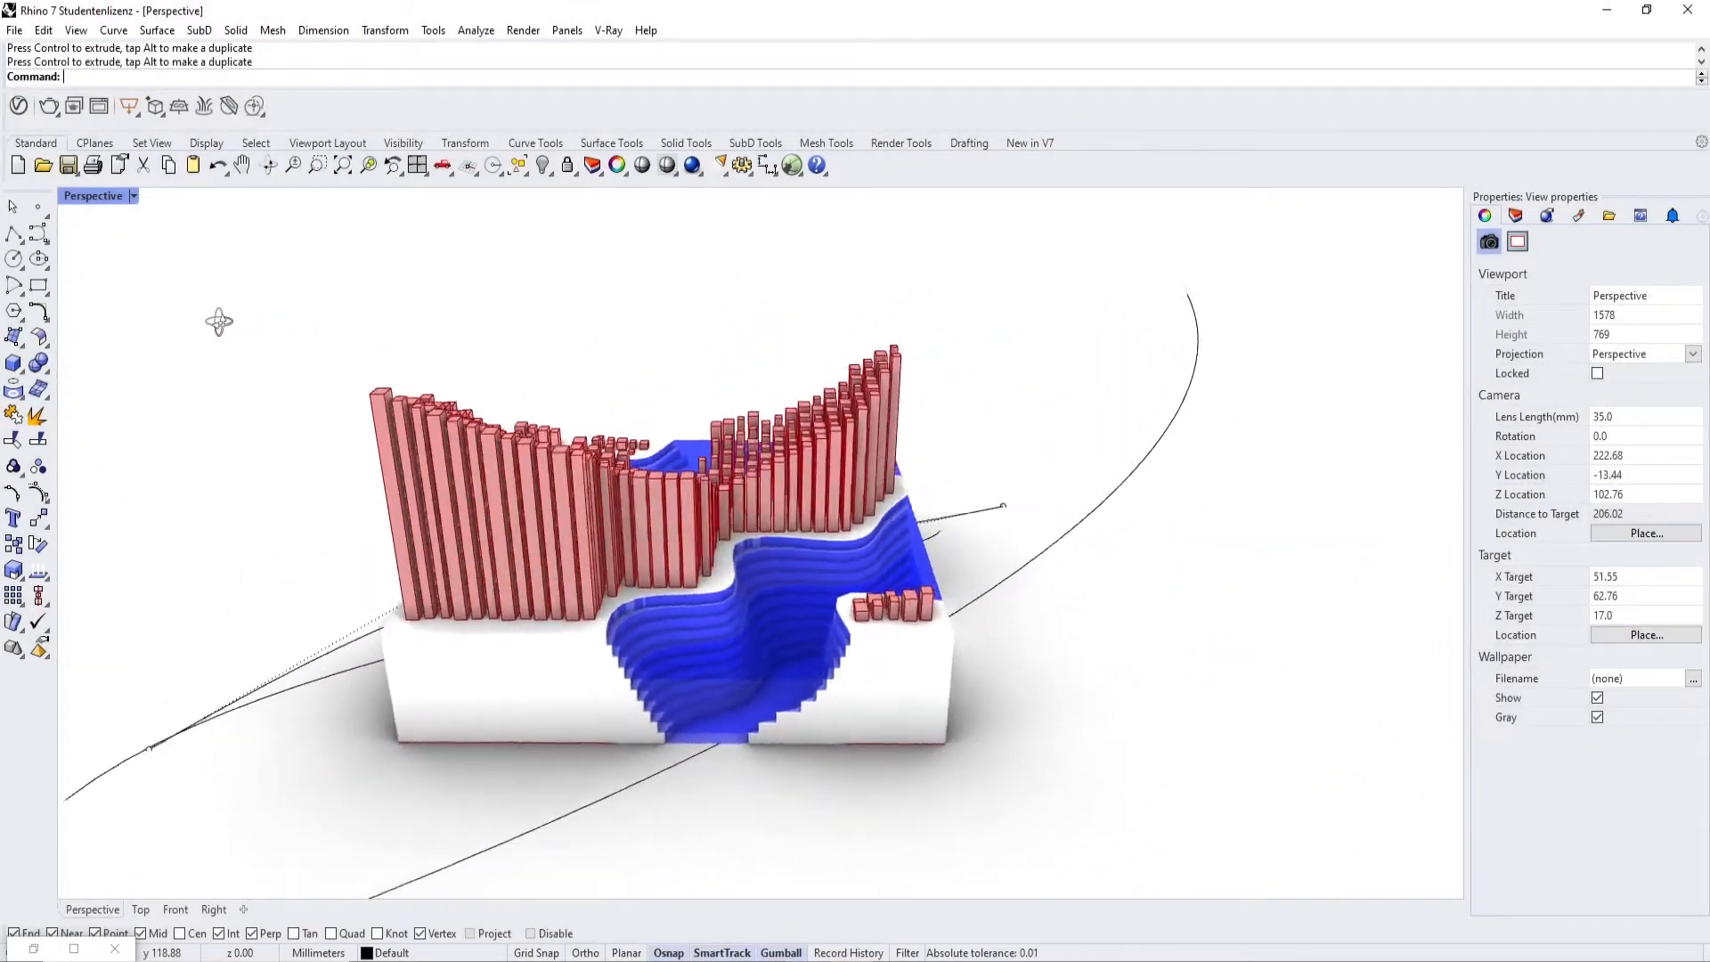
Step: Orbit the Perspective view around the river terraces to show the red columns from the front
{"action": "left_click_drag", "start_coordinate": [218, 320], "coordinate": [1407, 317]}
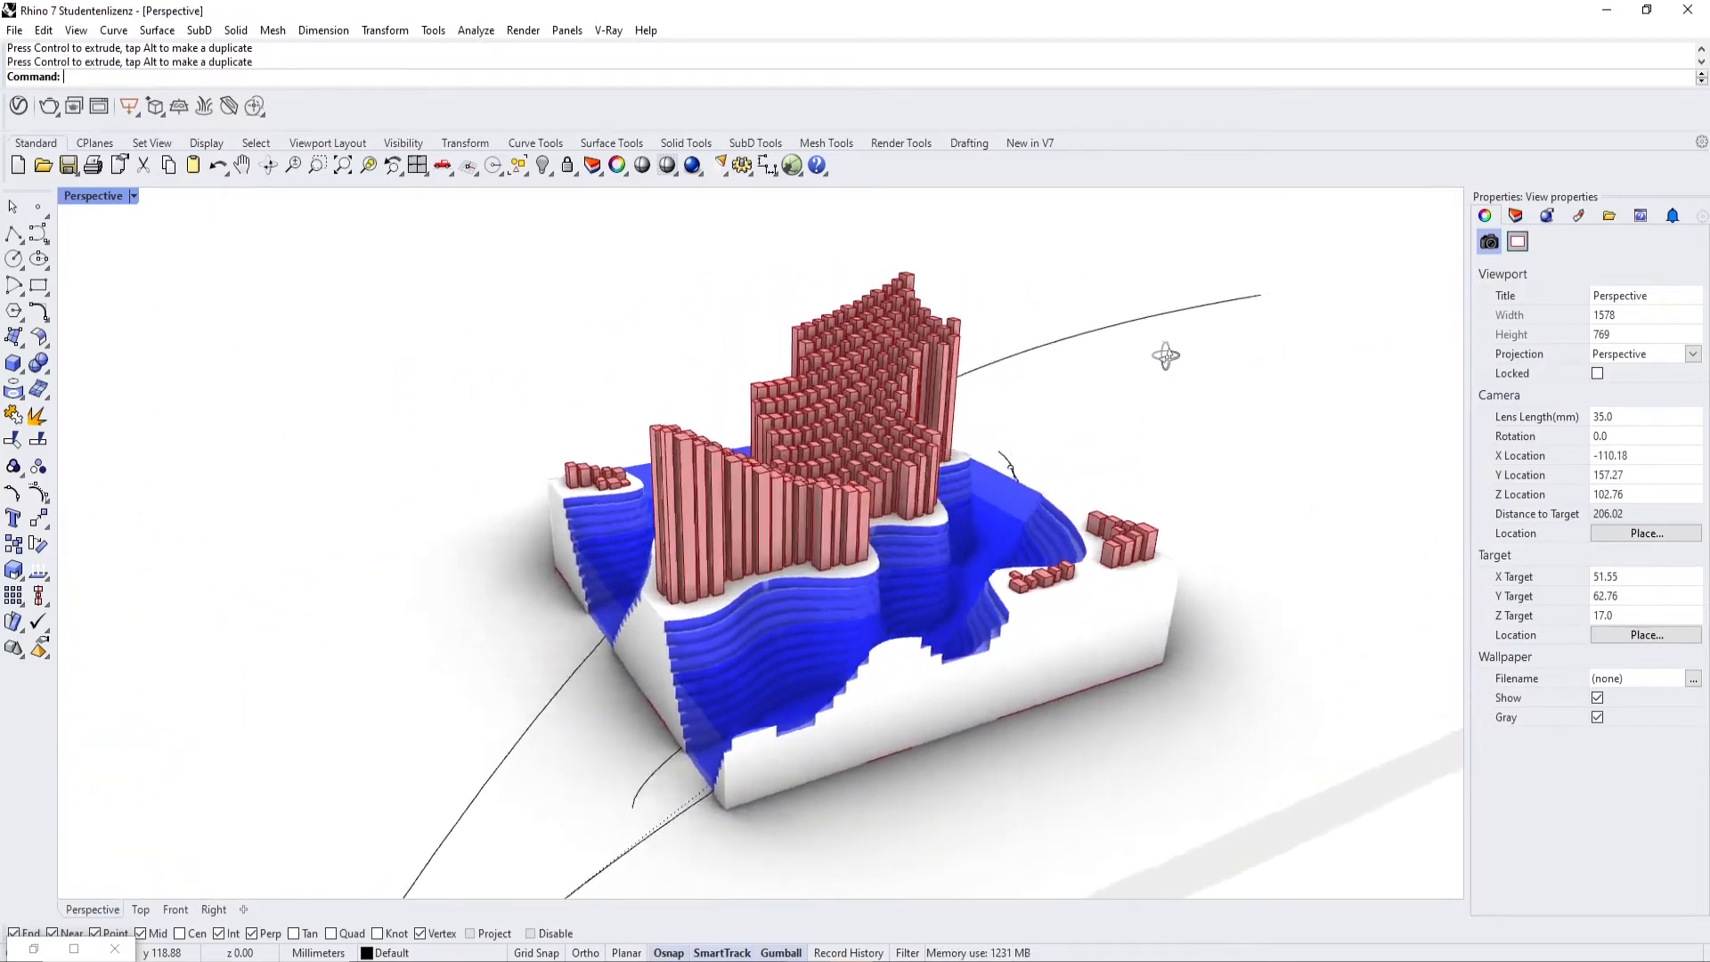
{"action": "left_click_drag", "start_coordinate": [1165, 354], "coordinate": [958, 395]}
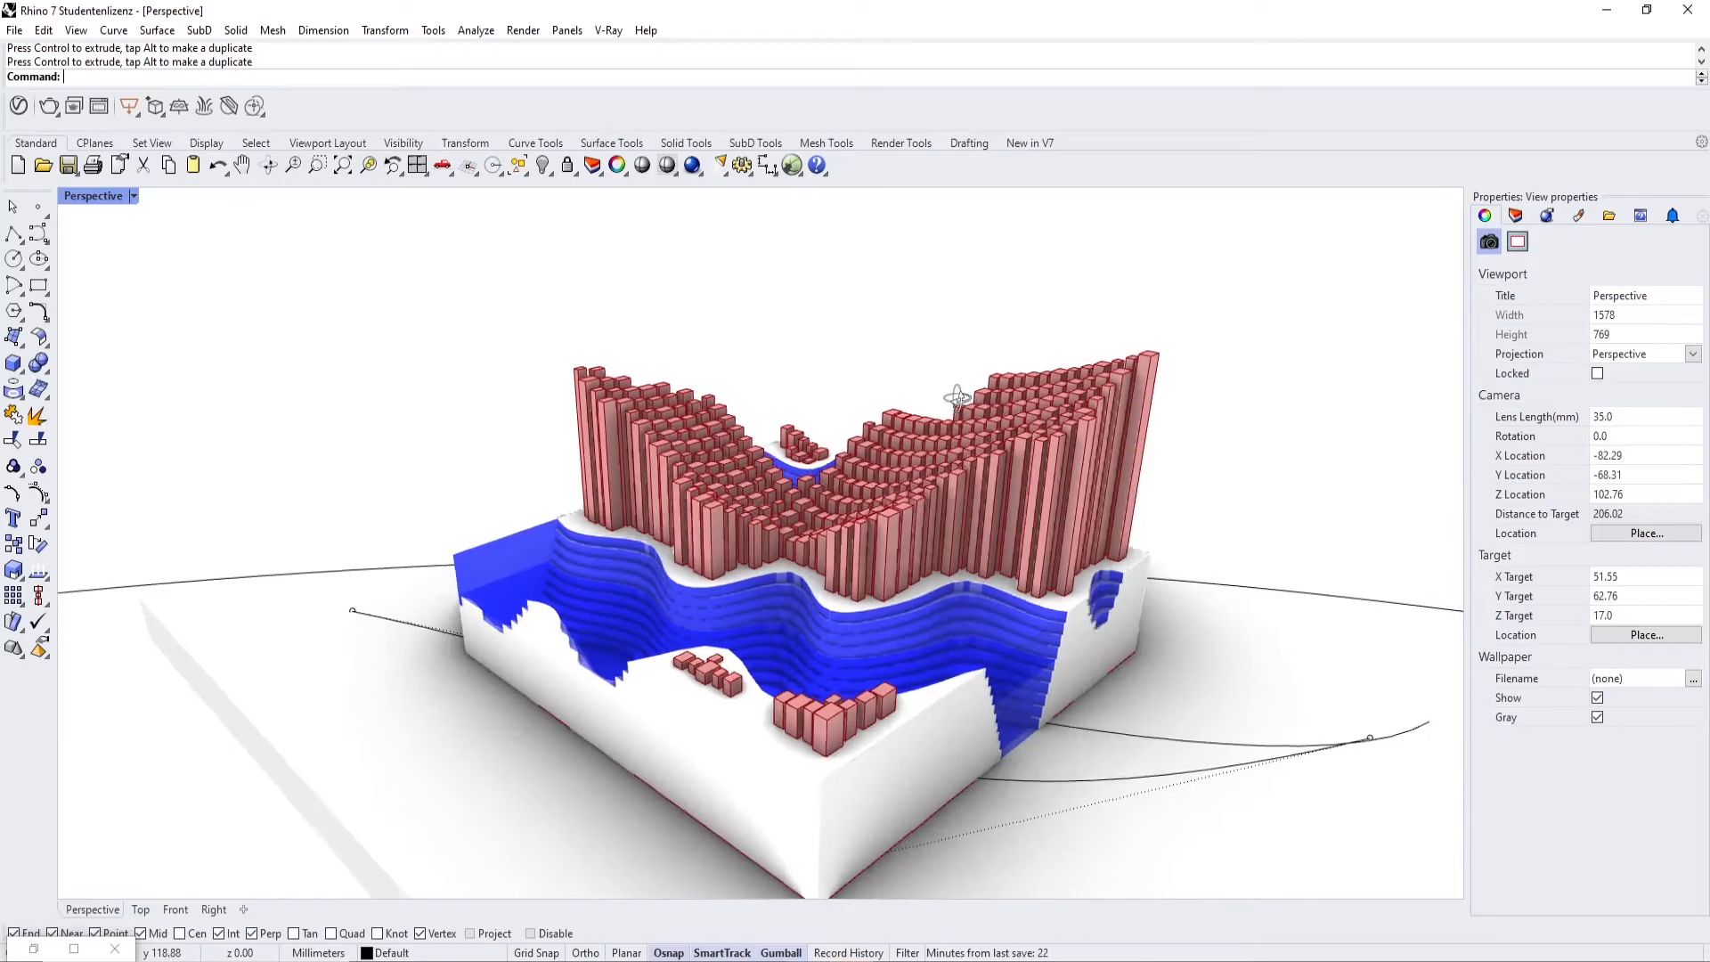
{"action": "left_click_drag", "start_coordinate": [960, 398], "coordinate": [753, 437]}
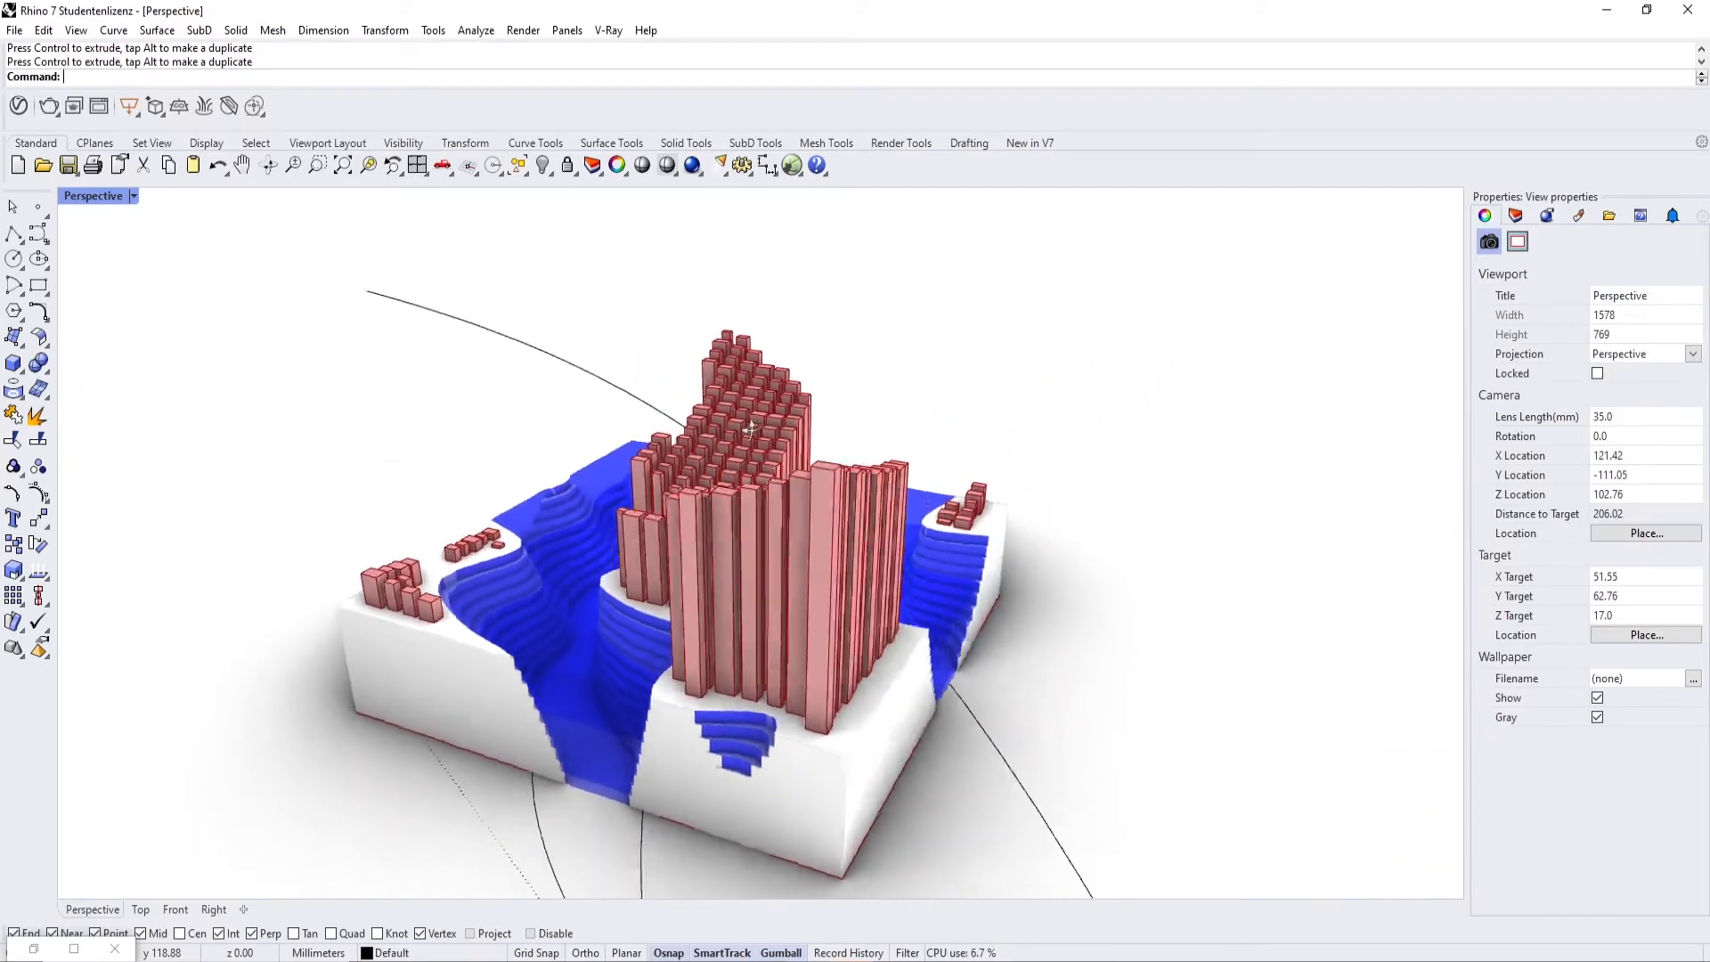